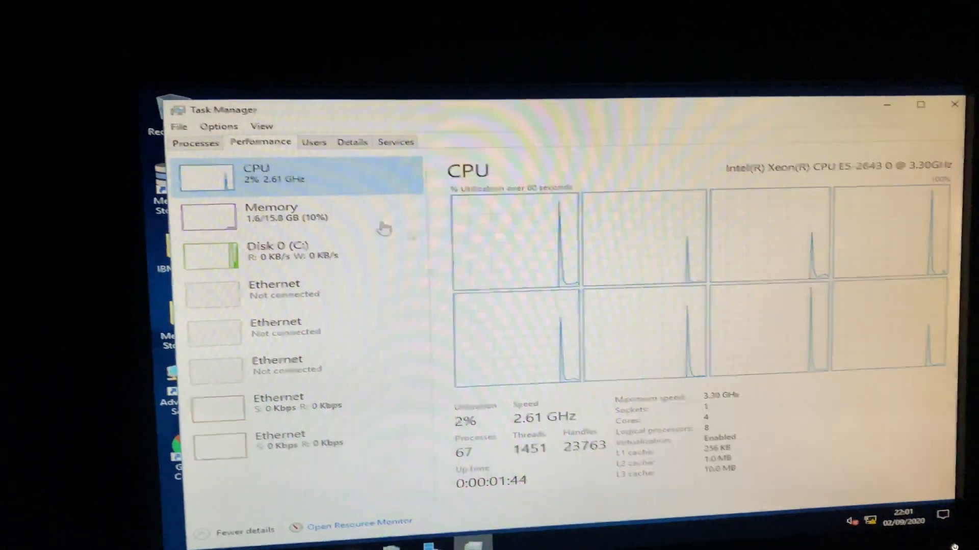
Review memory usage, then raise the CINEBENCH Windows 64 Bit process priority from the Details list and confirm
{"action": "left_click", "coordinate": [271, 212]}
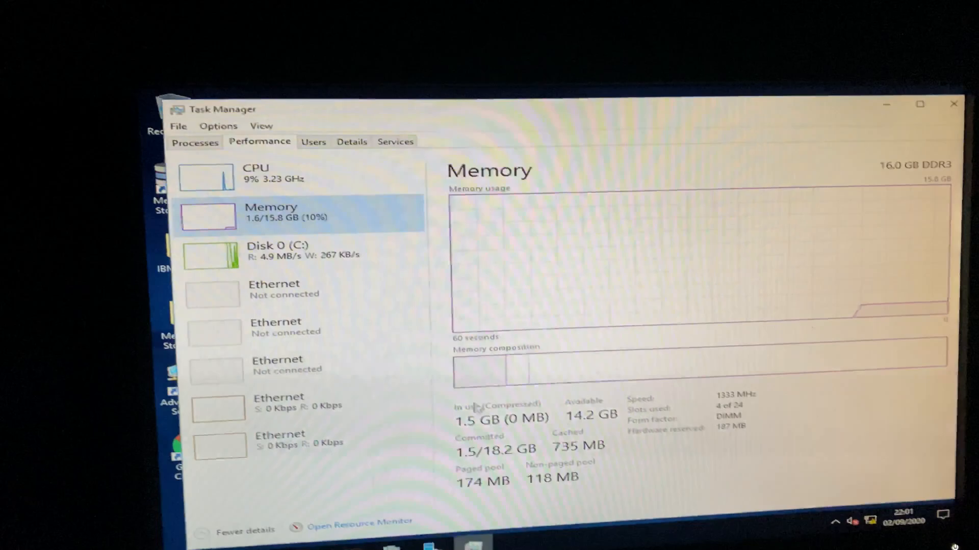
{"action": "left_click", "coordinate": [277, 249]}
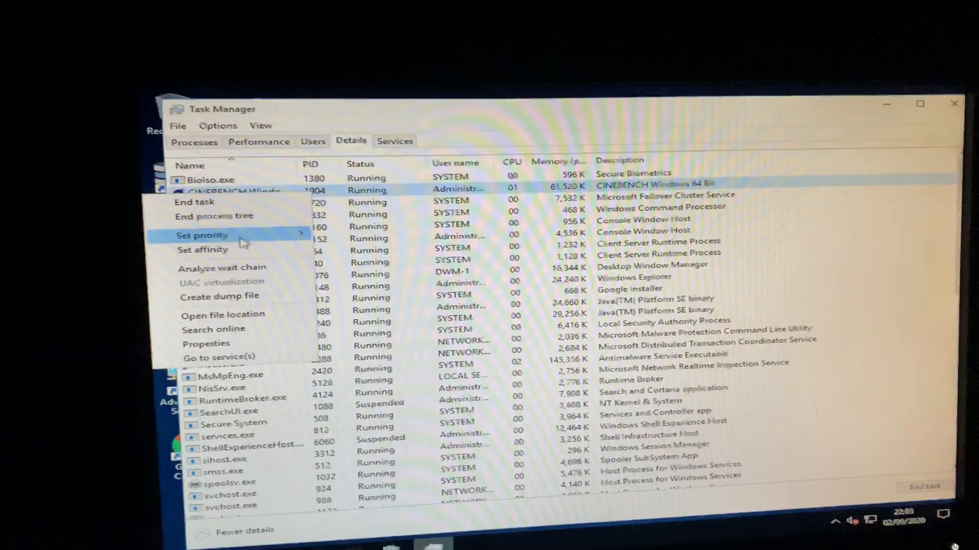
{"action": "left_click", "coordinate": [202, 236]}
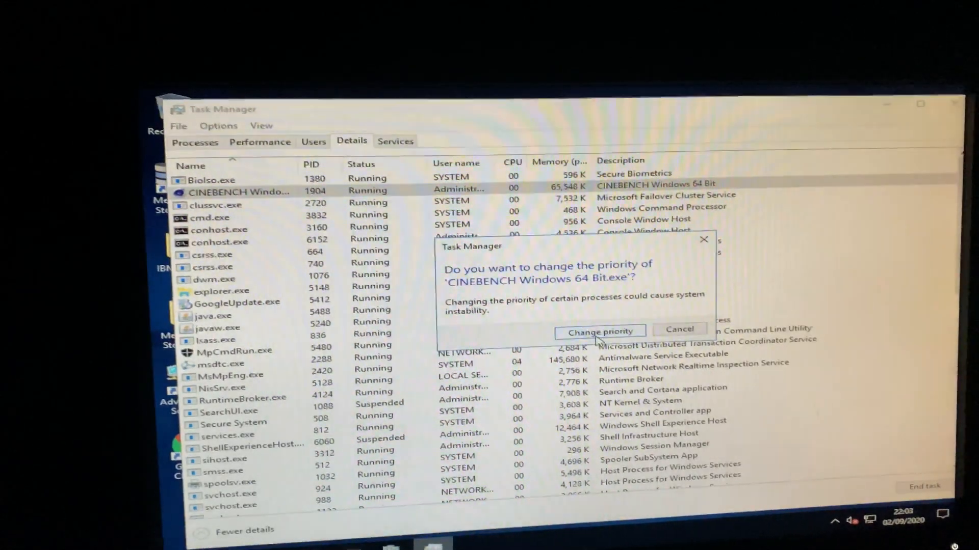
{"action": "left_click", "coordinate": [600, 332]}
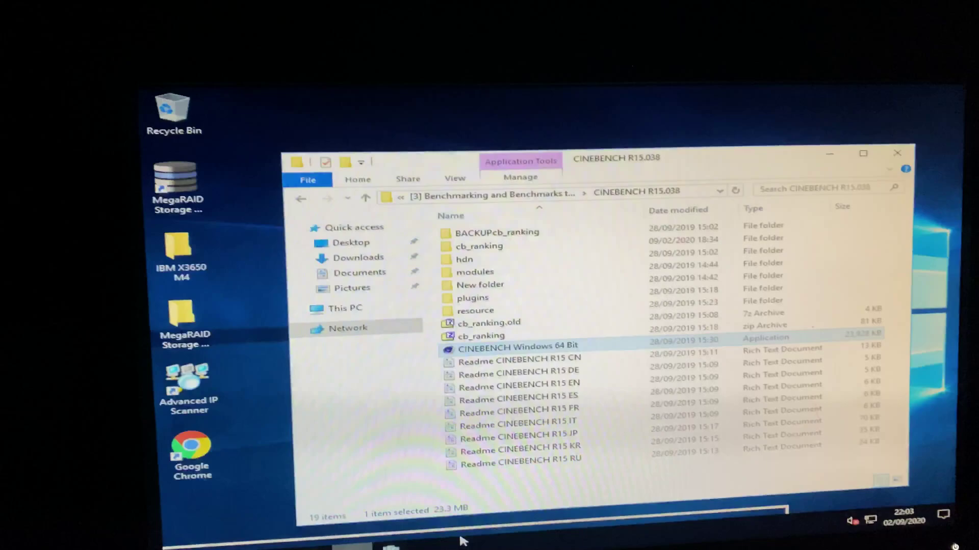
Launch CINEBENCH Windows 64 Bit, browse the Ranking list and run the CPU benchmark to 567 cb
{"action": "double_click", "coordinate": [516, 347]}
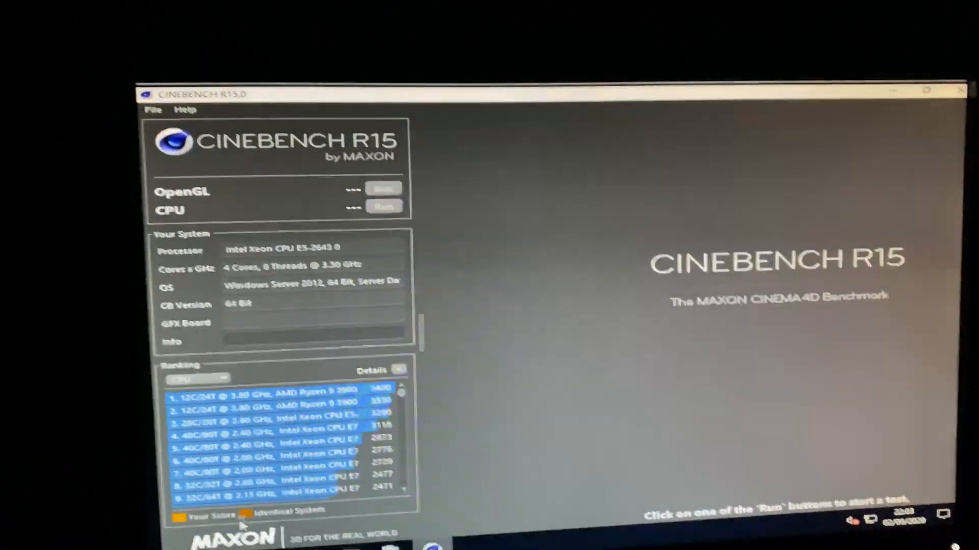
{"action": "scroll", "scroll_direction": "down", "scroll_amount": 3}
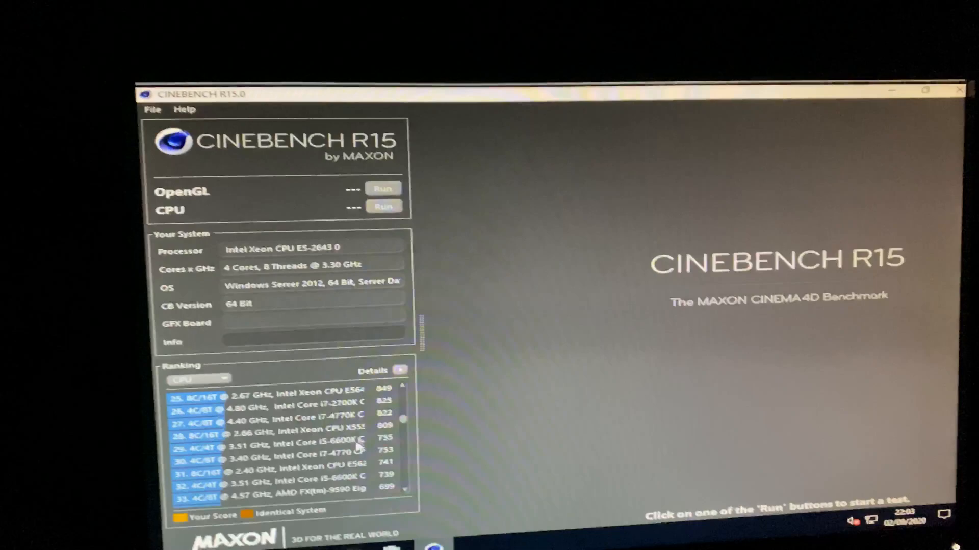
{"action": "scroll", "scroll_direction": "down", "scroll_amount": 3}
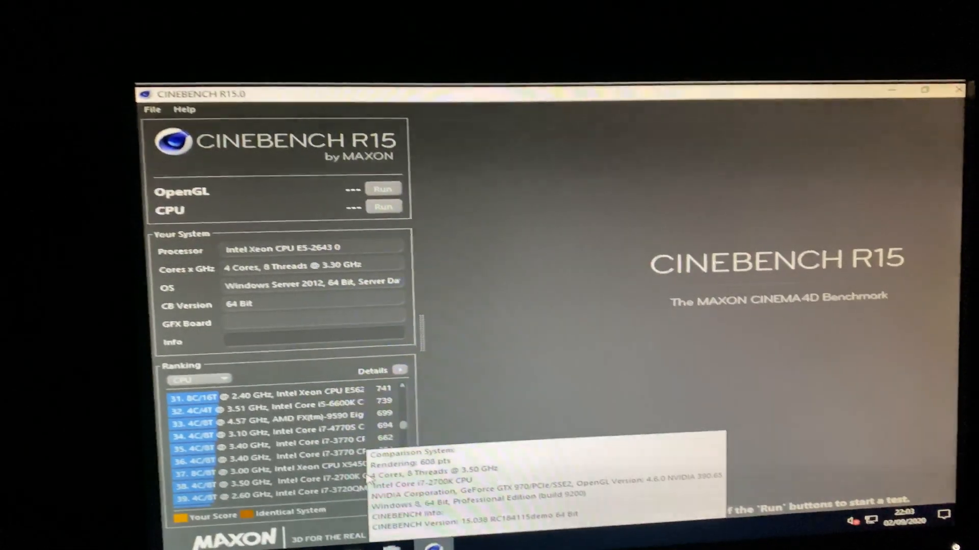
{"action": "left_click", "coordinate": [384, 207]}
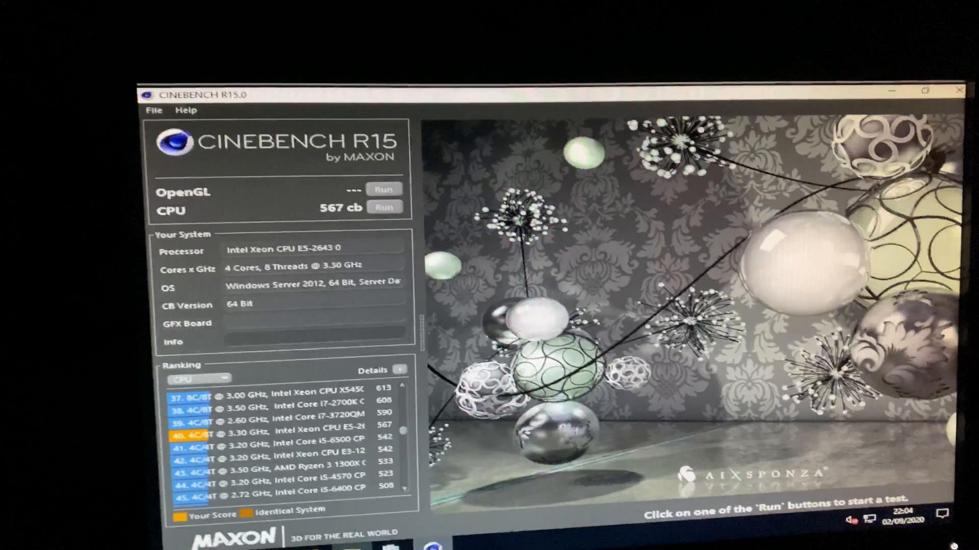
Reach Power Options via Control Panel's Large icons view and confirm High performance is active
{"action": "right_click", "coordinate": [289, 326]}
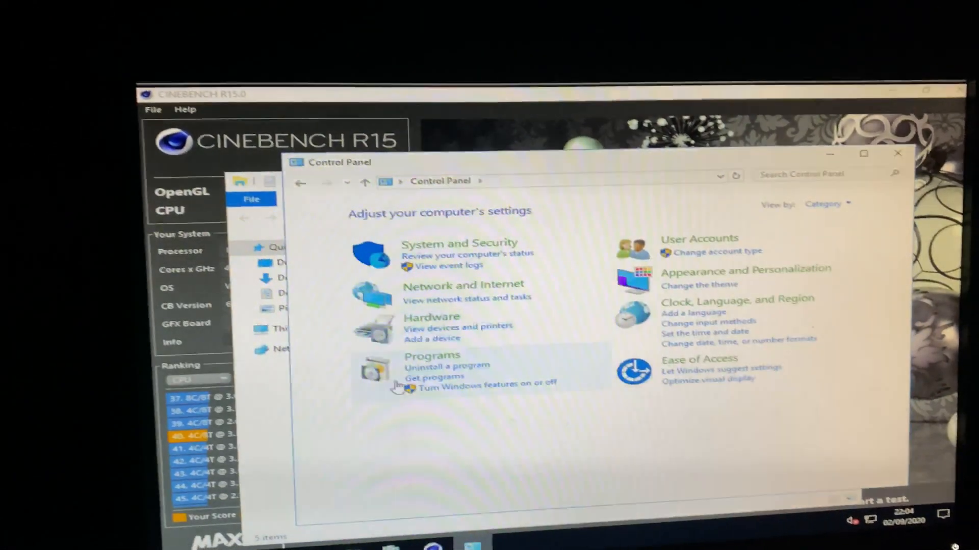
{"action": "left_click", "coordinate": [823, 204]}
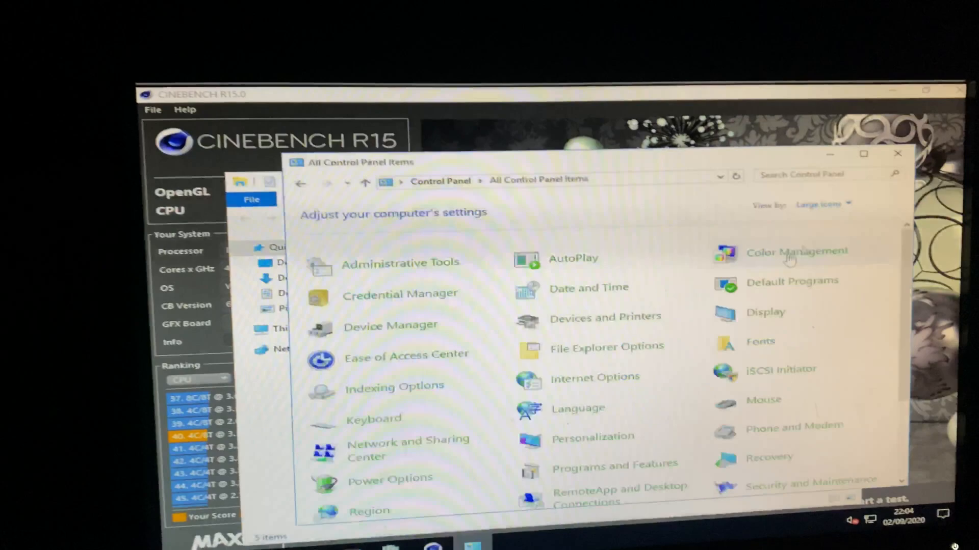
{"action": "scroll", "scroll_direction": "down", "scroll_amount": 3}
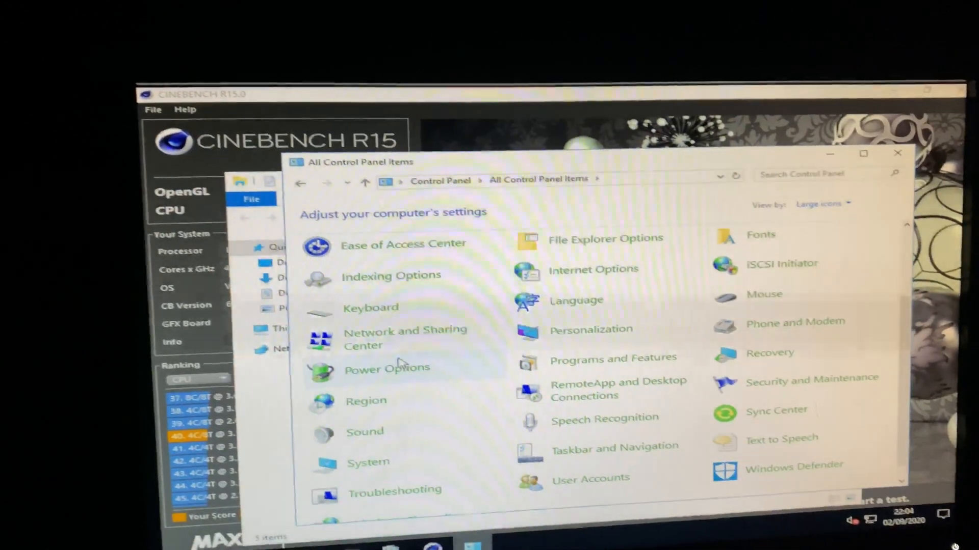
{"action": "left_click", "coordinate": [386, 368]}
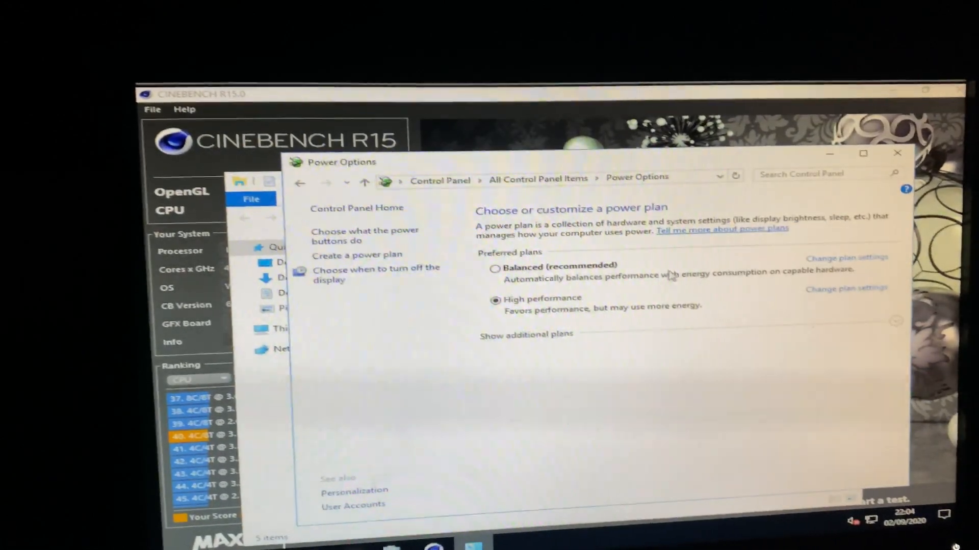
{"action": "left_click", "coordinate": [897, 152]}
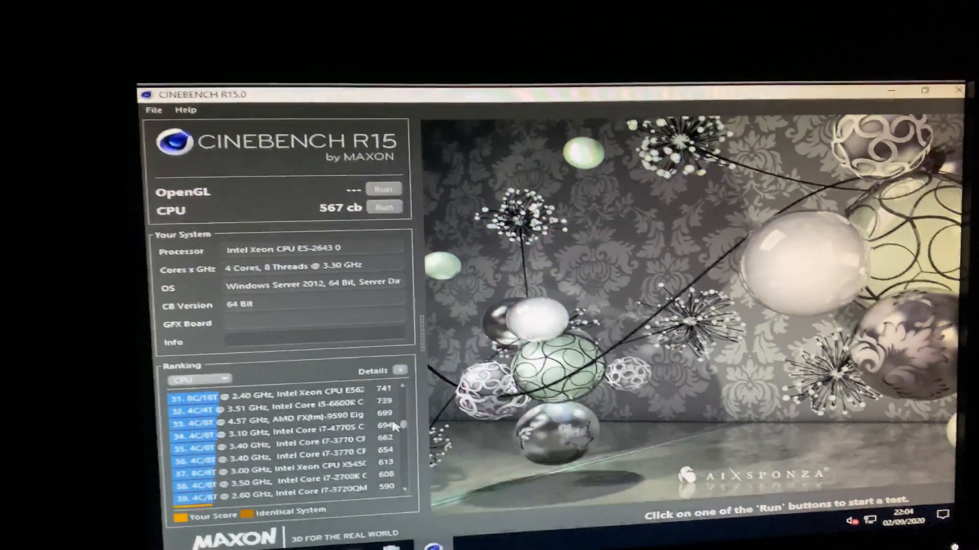
Scroll the CPU Ranking list to compare the 567 cb score with faster systems
{"action": "scroll", "scroll_direction": "up", "scroll_amount": 3}
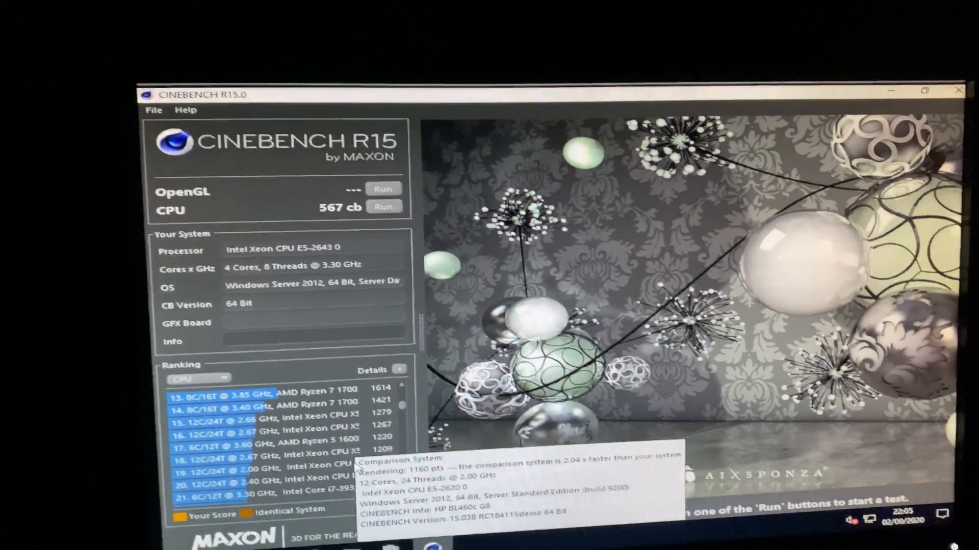
{"action": "scroll", "scroll_direction": "down", "scroll_amount": 3}
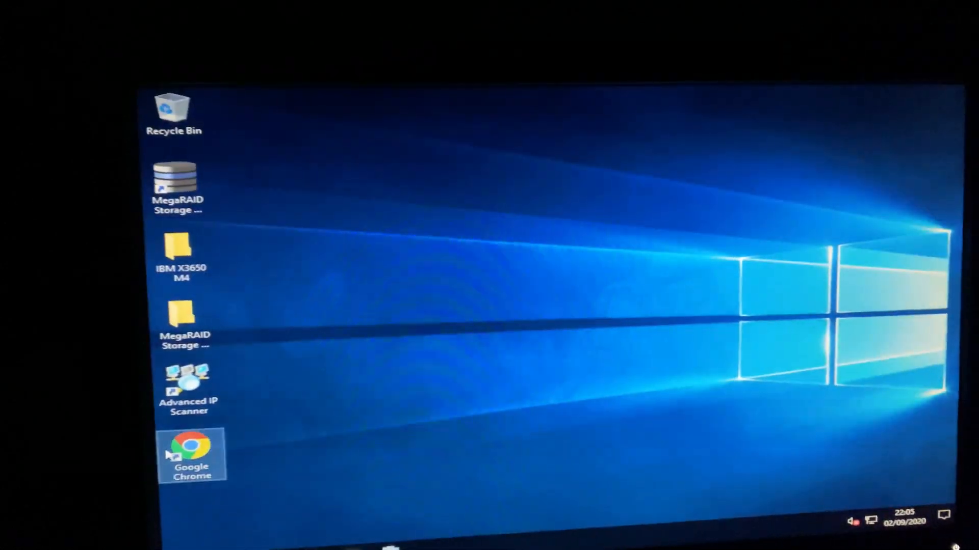
Launch Task Manager from the taskbar to view the Xeon E5-2643 CPU performance graphs
{"action": "double_click", "coordinate": [192, 453]}
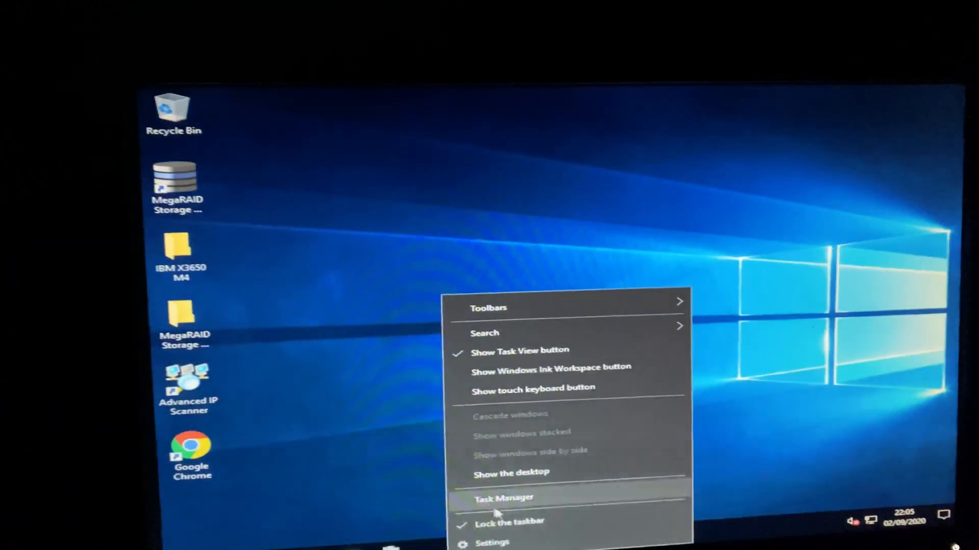
{"action": "left_click", "coordinate": [502, 497]}
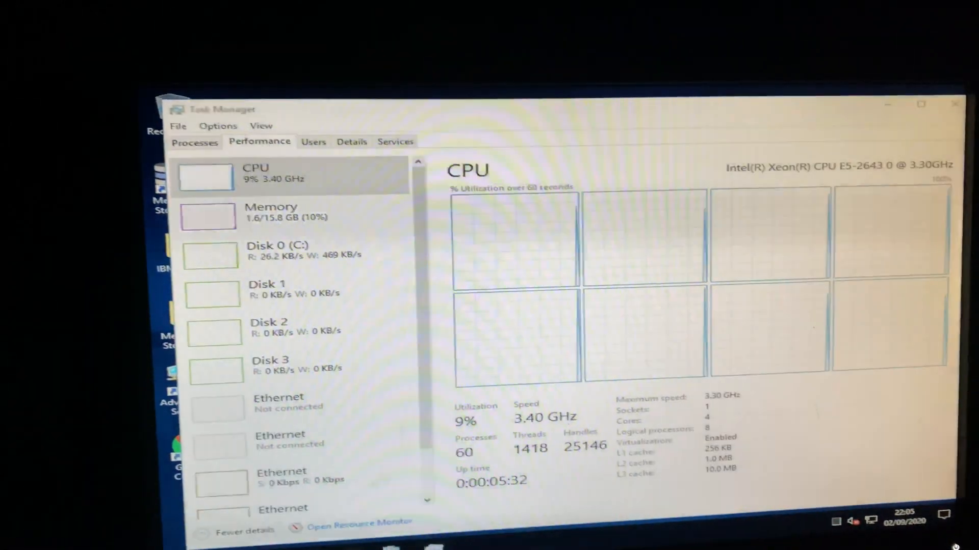